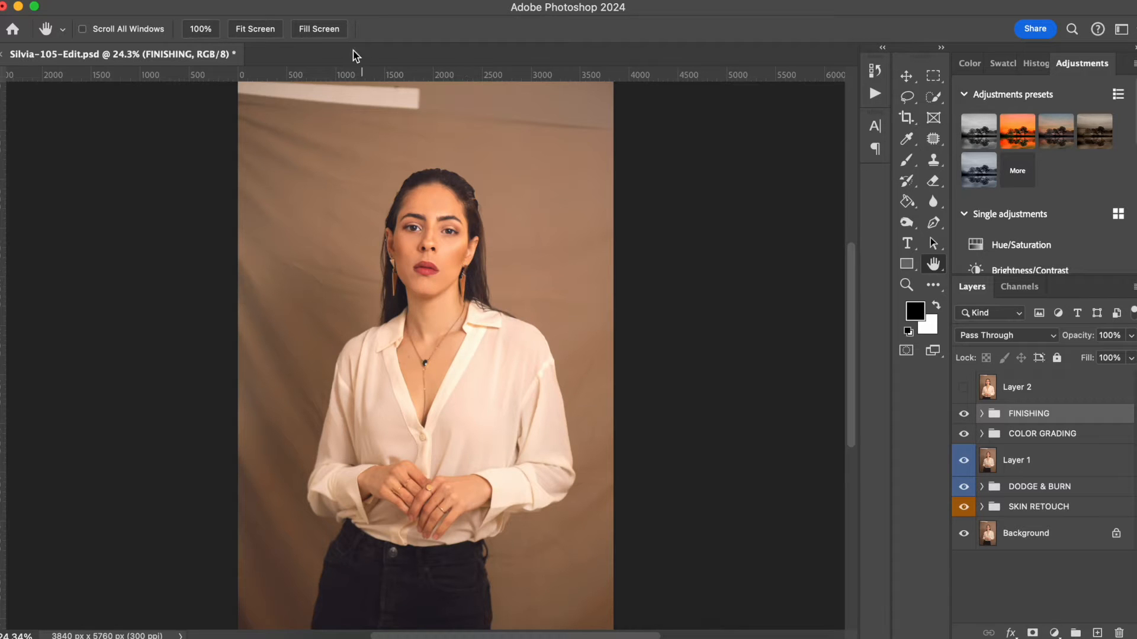
mouse_move(520, 165)
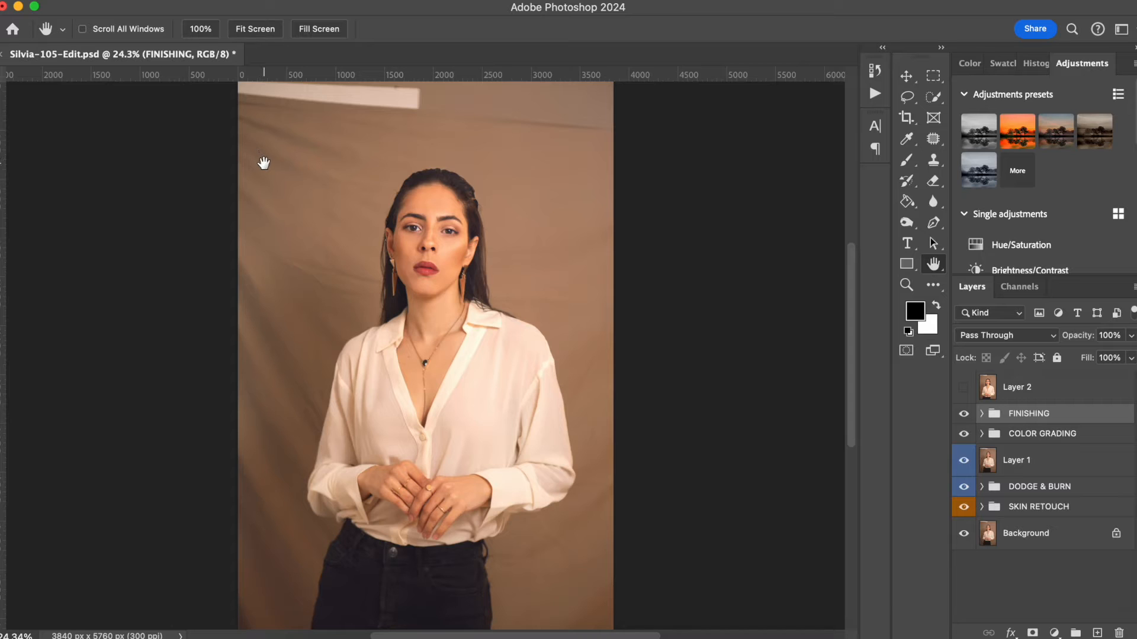
mouse_move(268, 180)
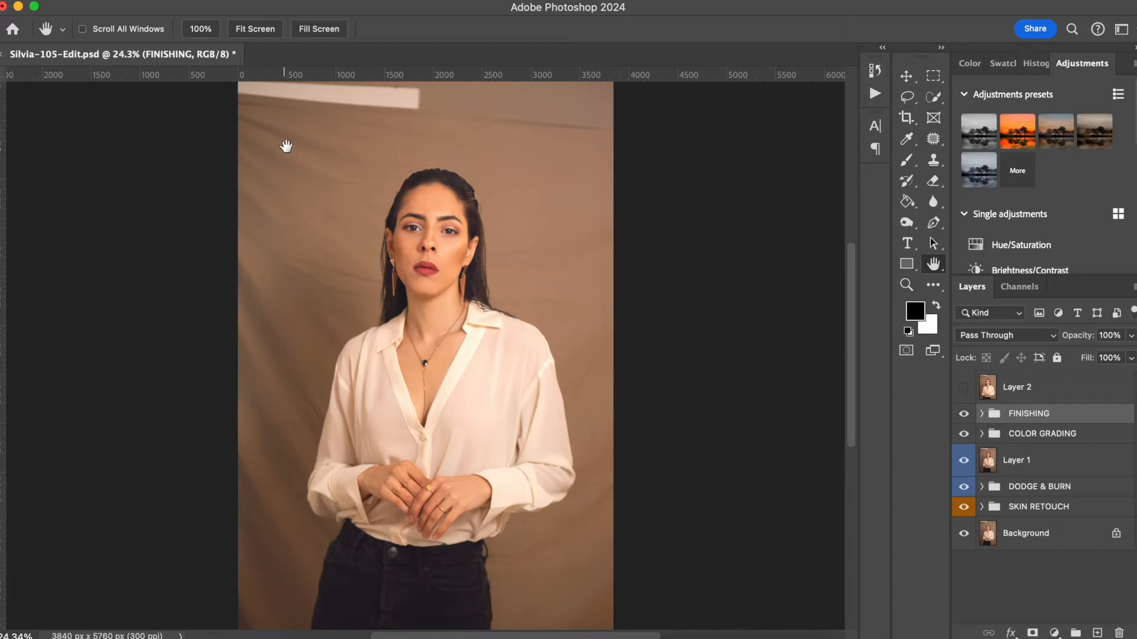
mouse_move(263, 249)
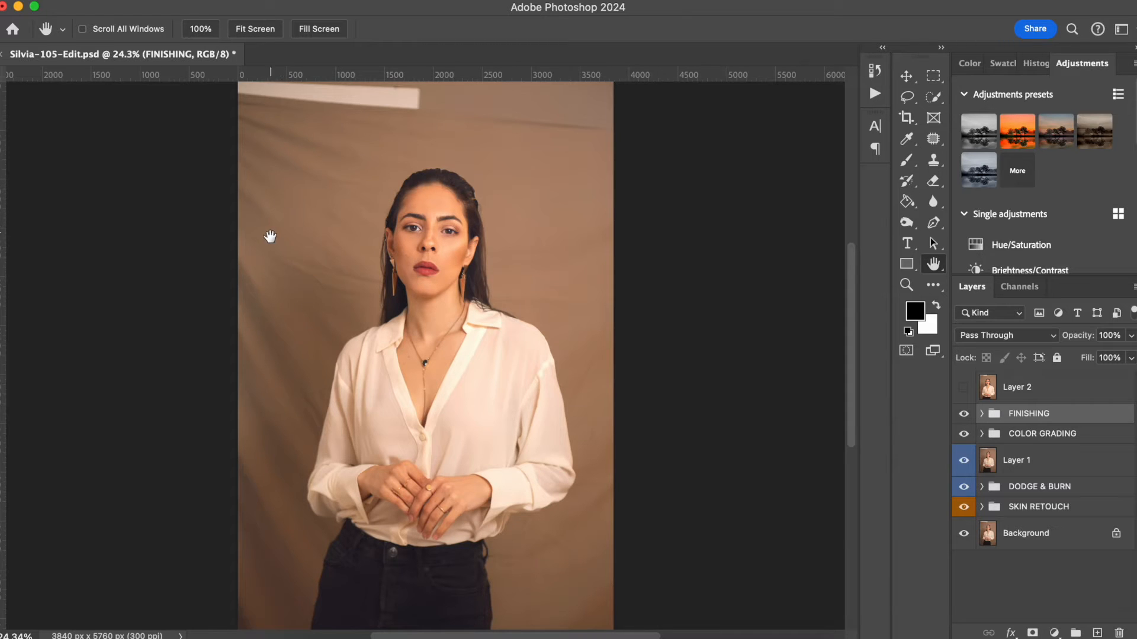
mouse_move(213, 252)
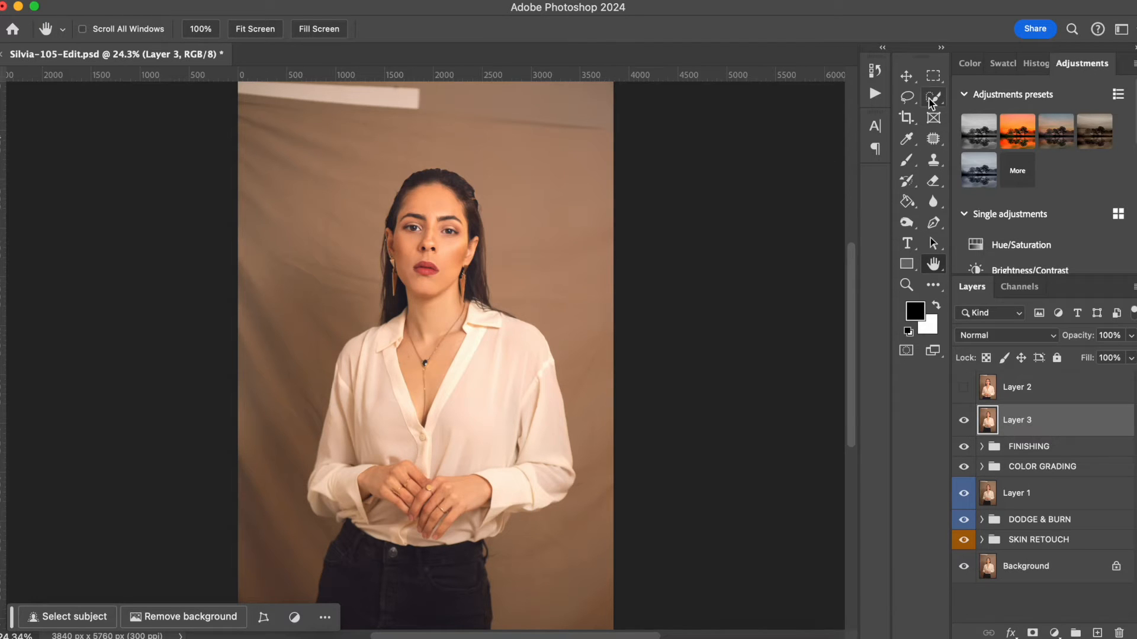
Step: Switch to the Quick Selection tool and run Select Subject to select the woman on Layer 3
left_click(933, 97)
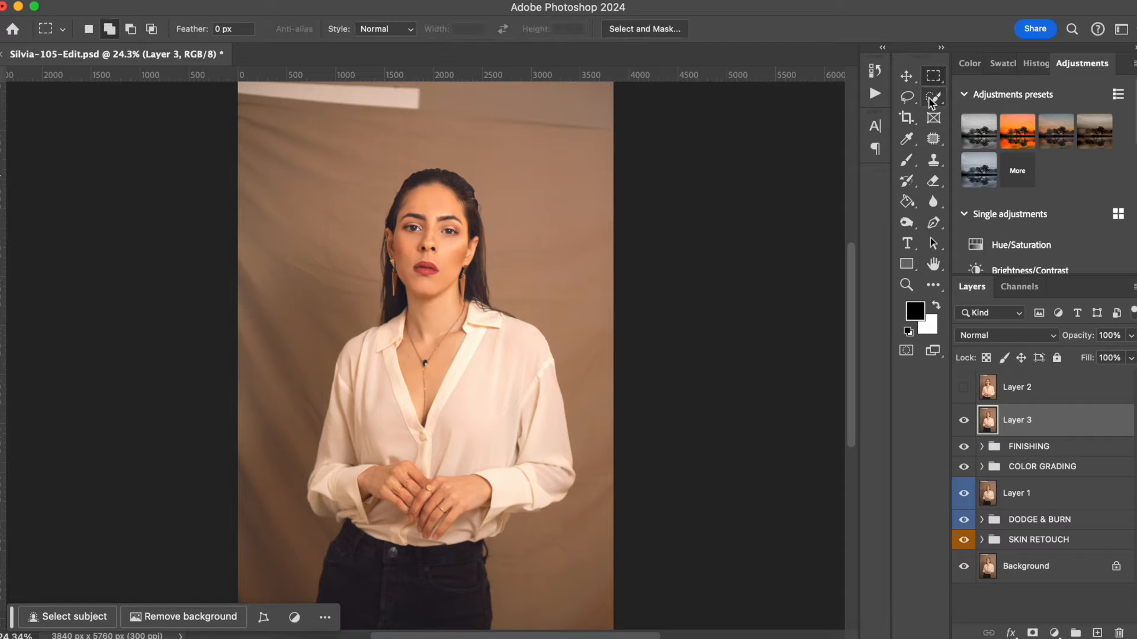
left_click(933, 97)
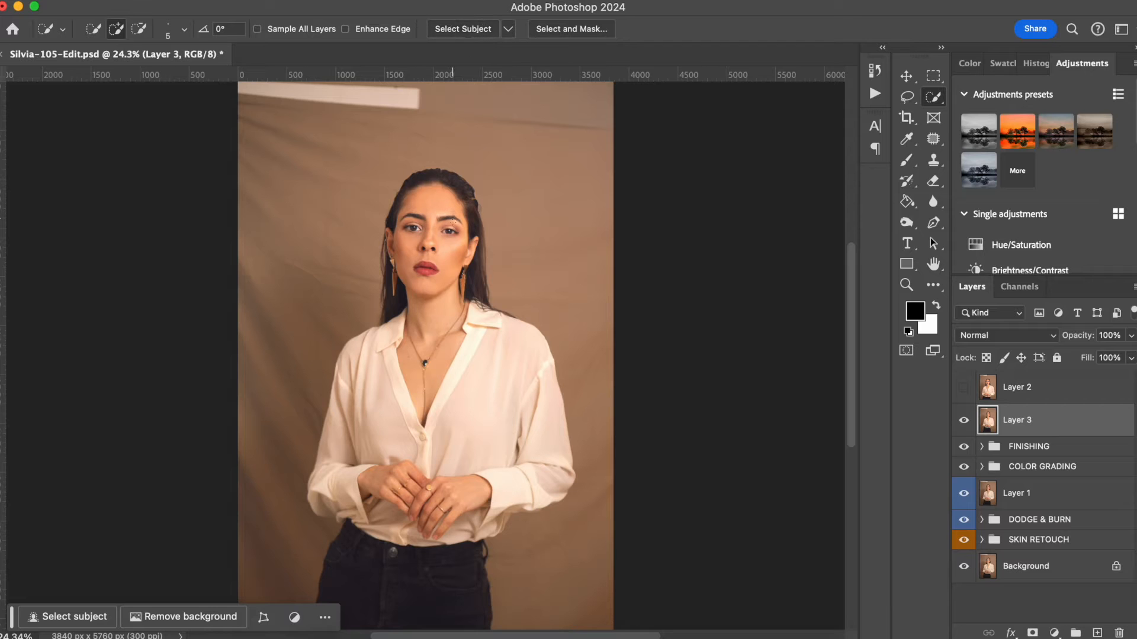
left_click(462, 29)
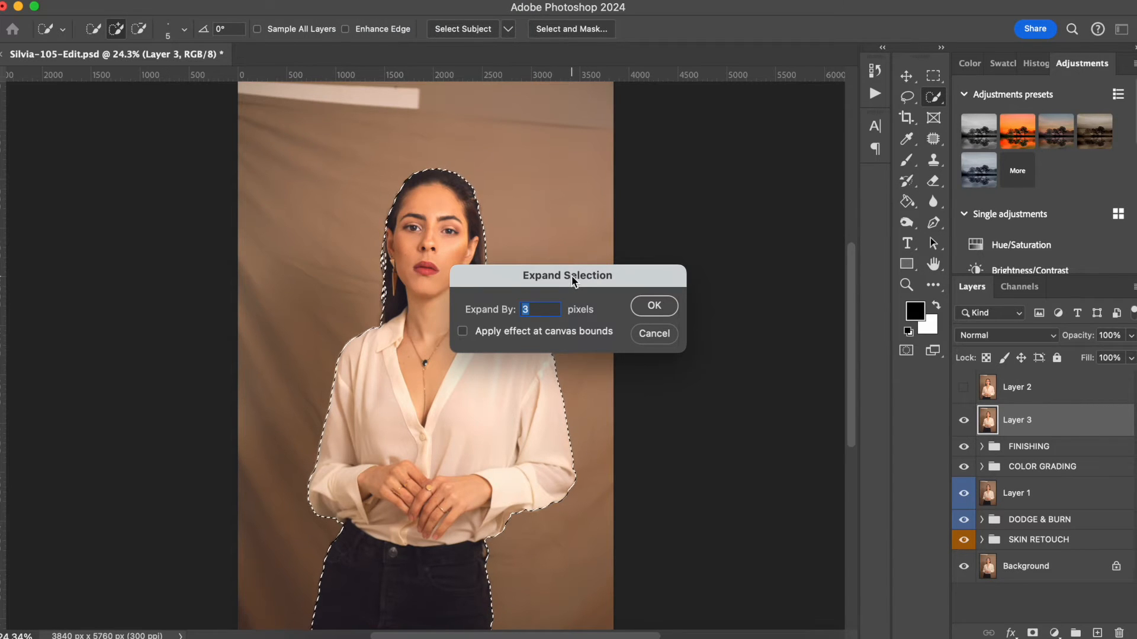
Step: Expand the selection around the woman by 5 pixels via Select > Modify > Expand, applied twice
type("5")
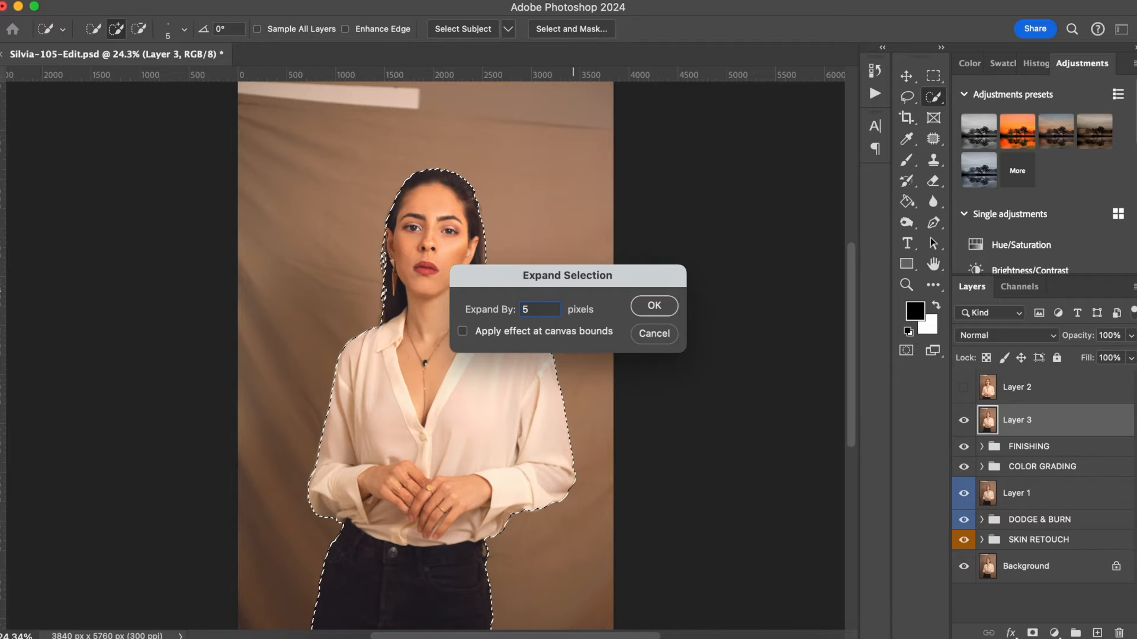
mouse_move(574, 287)
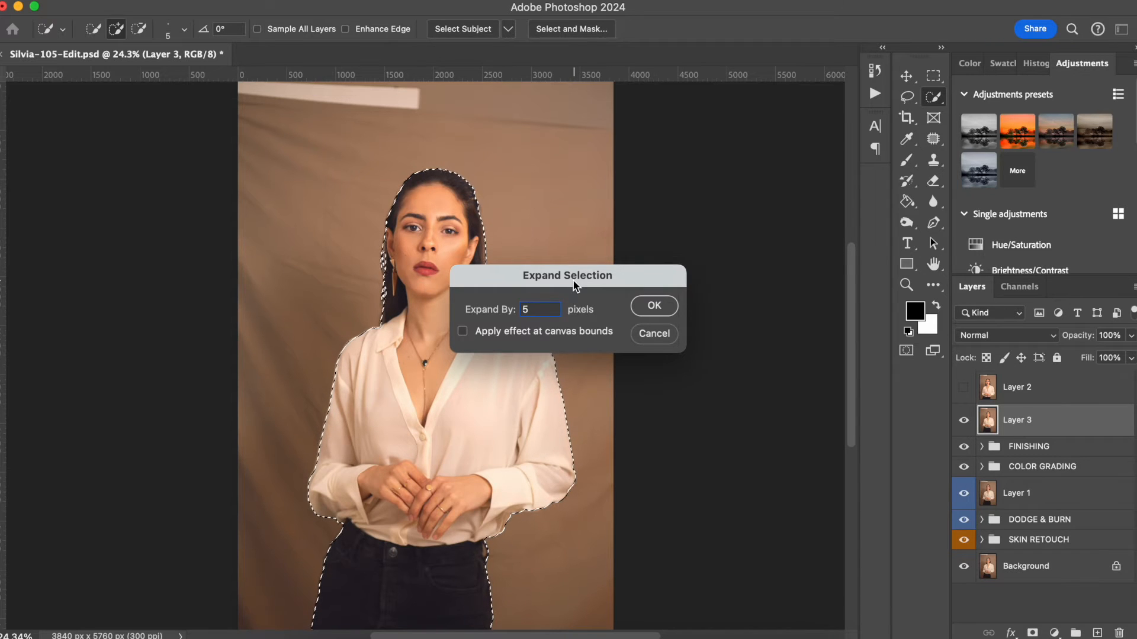
left_click(653, 305)
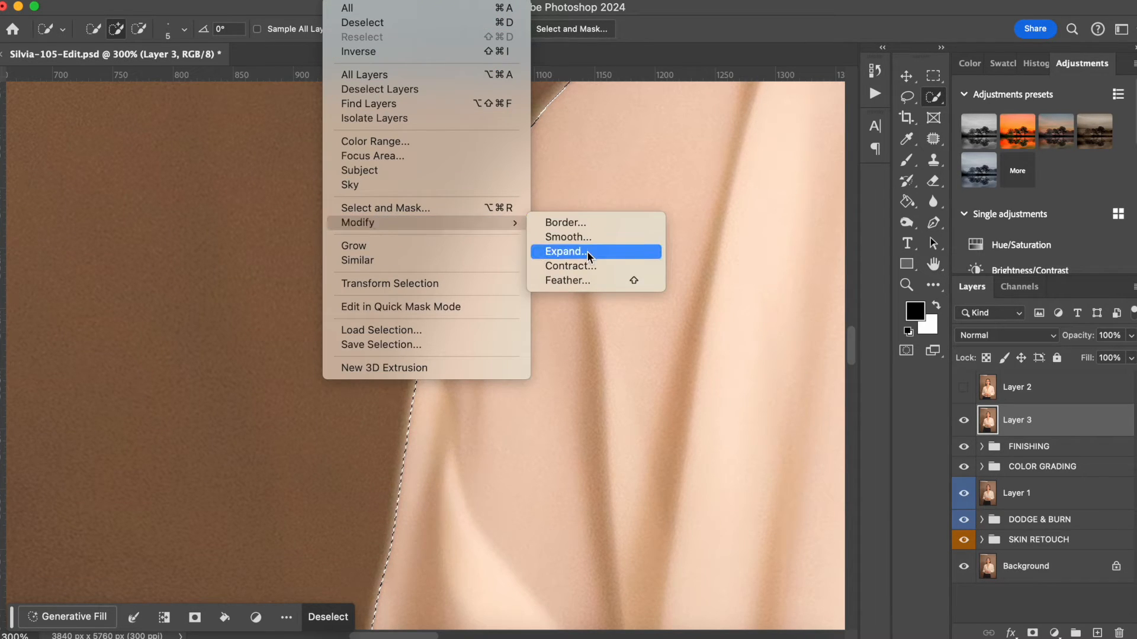
left_click(563, 251)
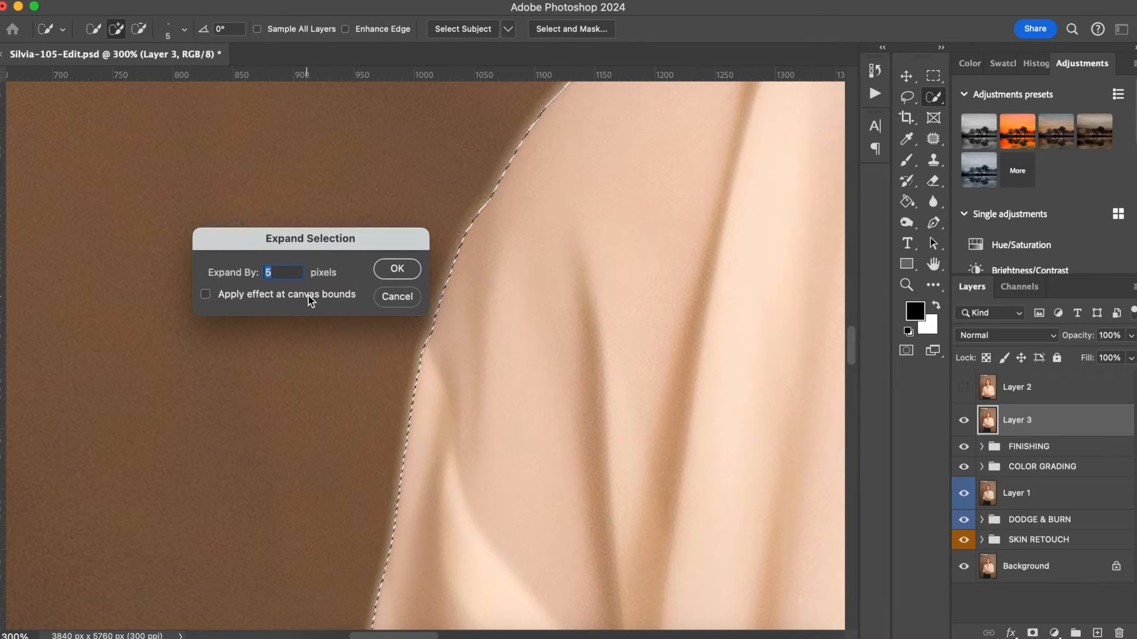
left_click(397, 270)
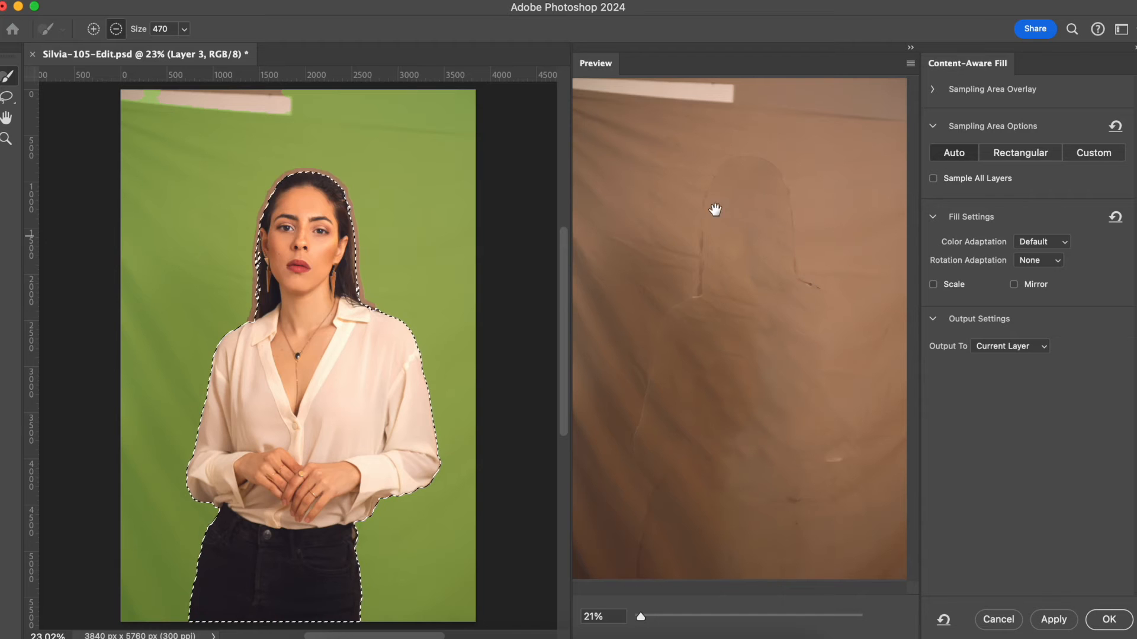
mouse_move(777, 376)
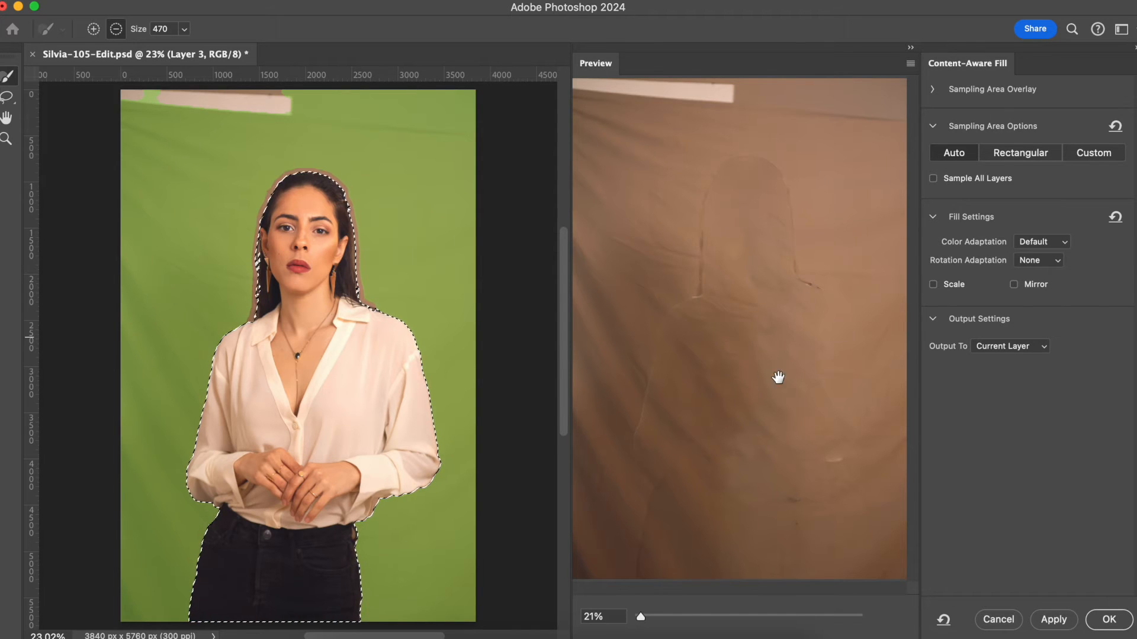
mouse_move(1109, 620)
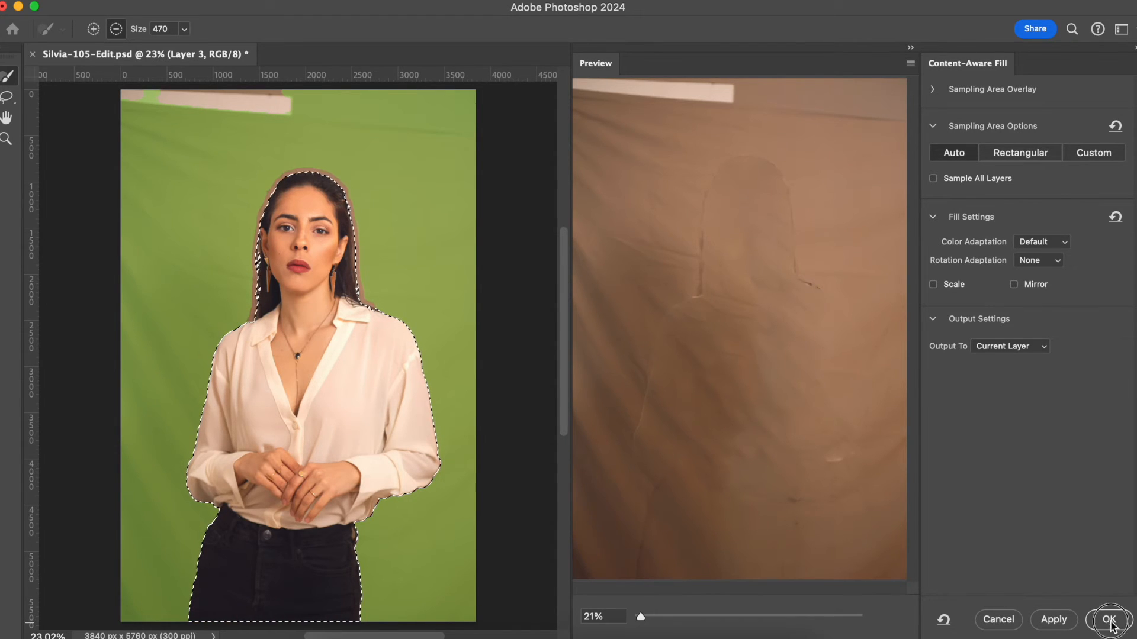
Step: Accept the Content-Aware Fill so Layer 3 holds the blanket backdrop without the woman
left_click(1108, 621)
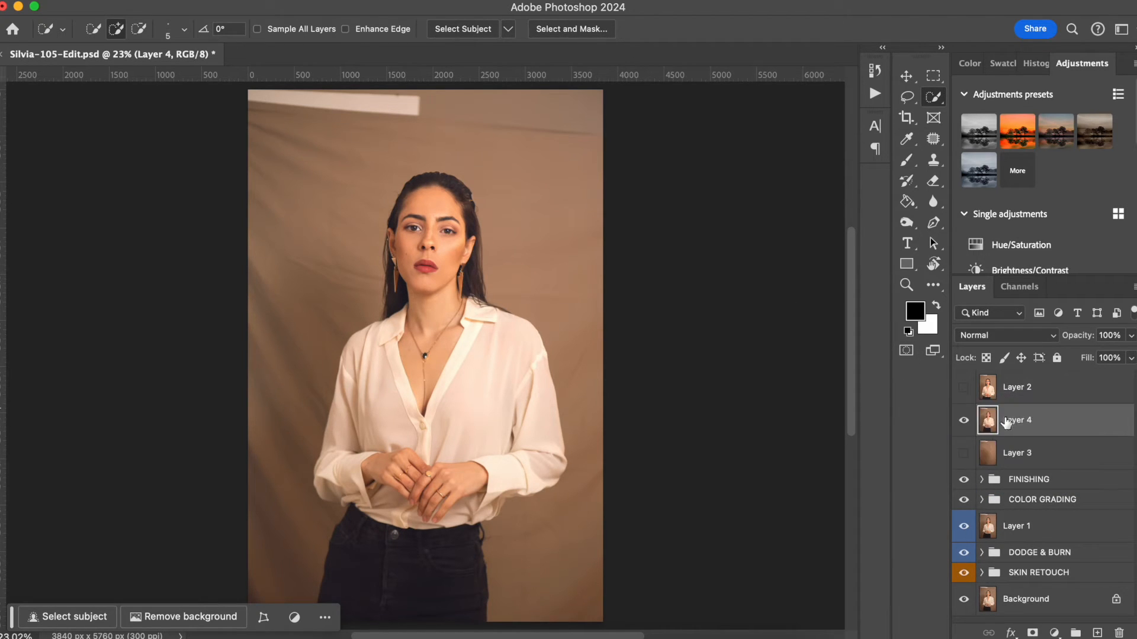
Step: Hide the portrait layer and apply a 1000-pixel Gaussian Blur to the Layer 3 backdrop
left_click(1016, 452)
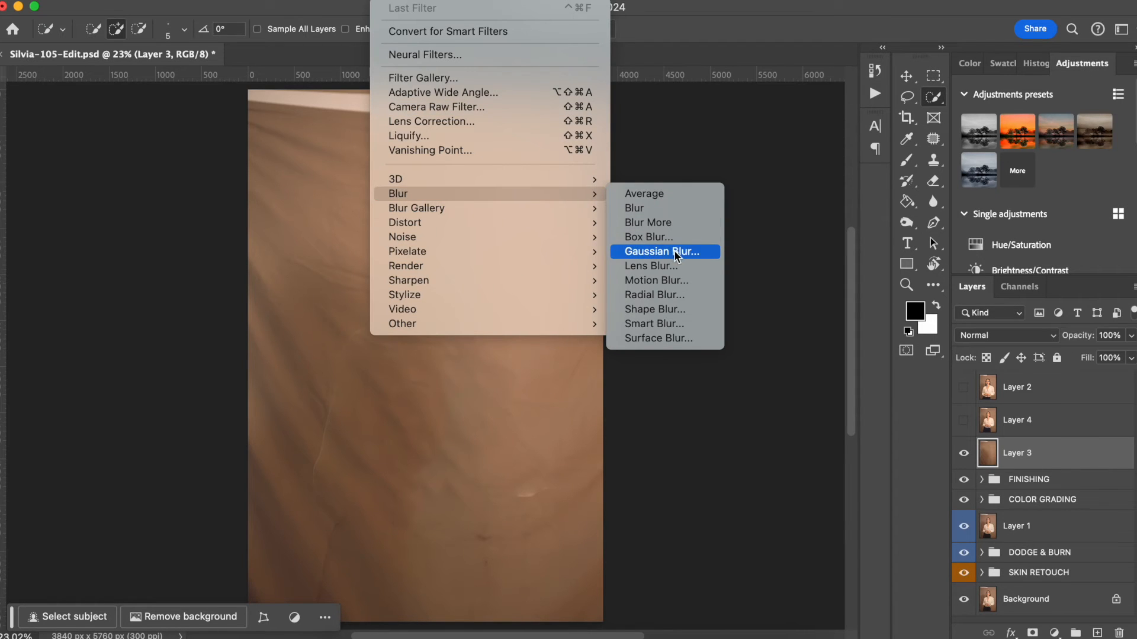
left_click(664, 251)
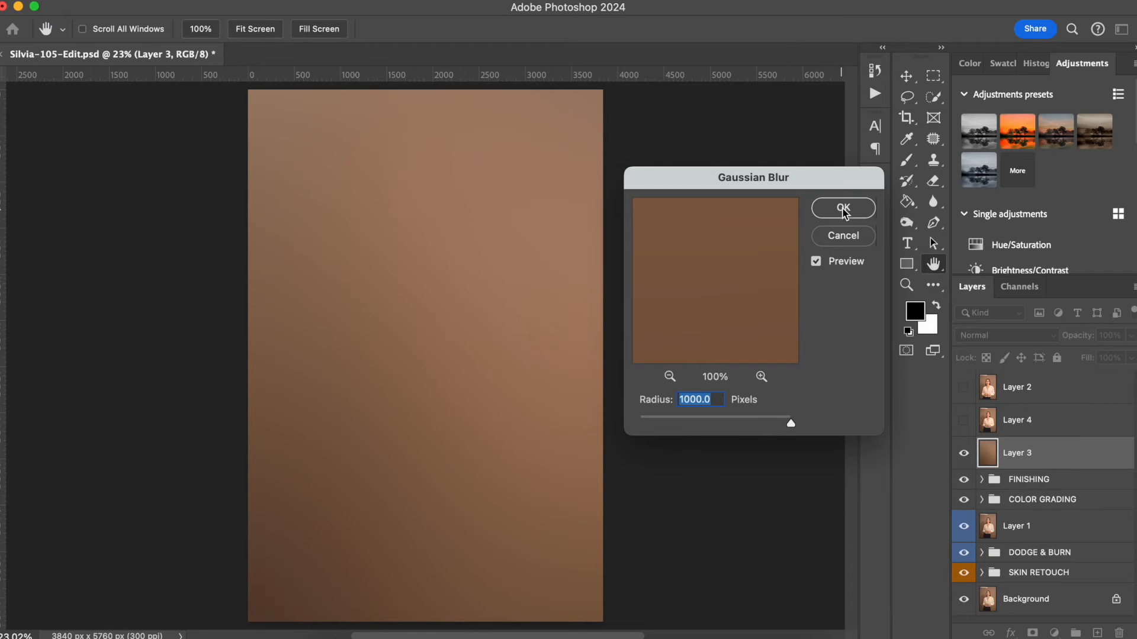
left_click(843, 207)
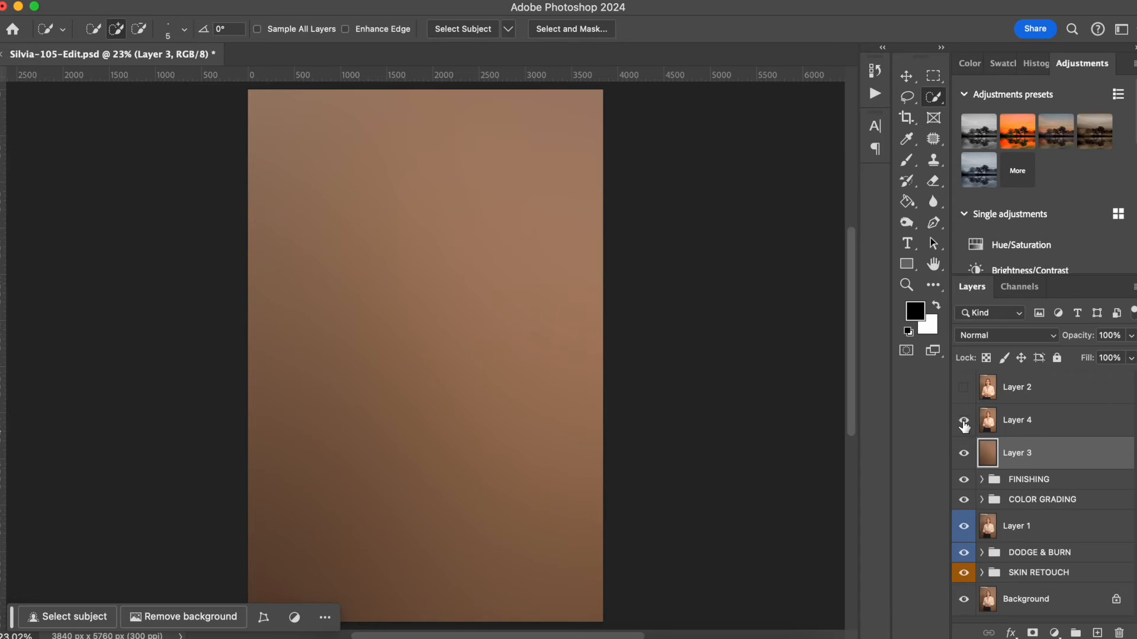
Step: Show Layer 4 again and run Select Subject to select the woman for masking
left_click(964, 420)
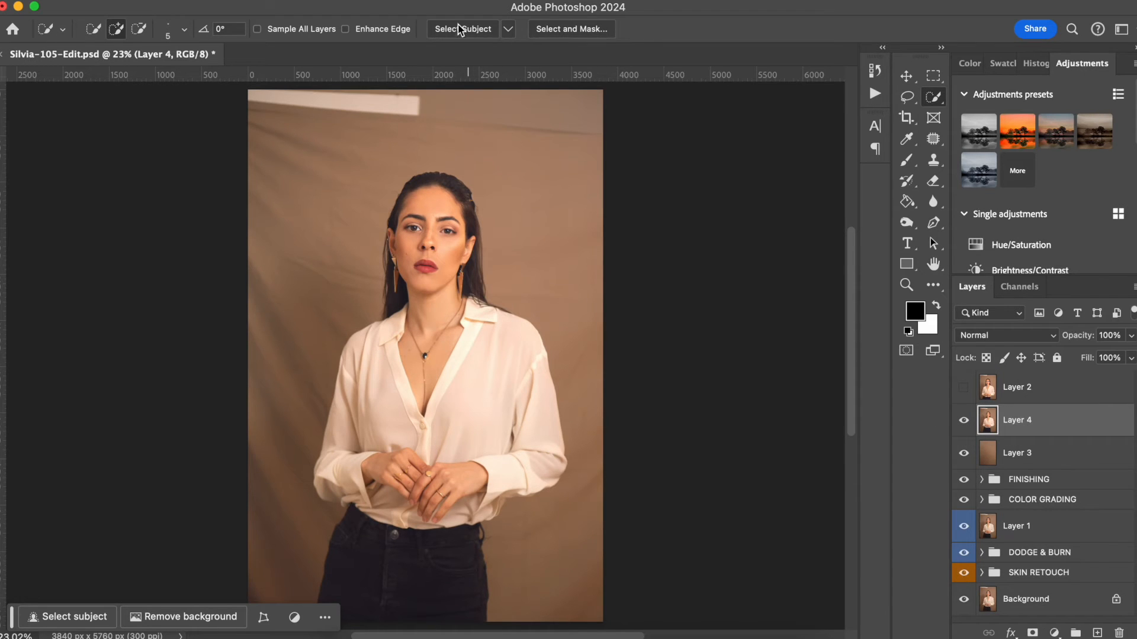
left_click(461, 29)
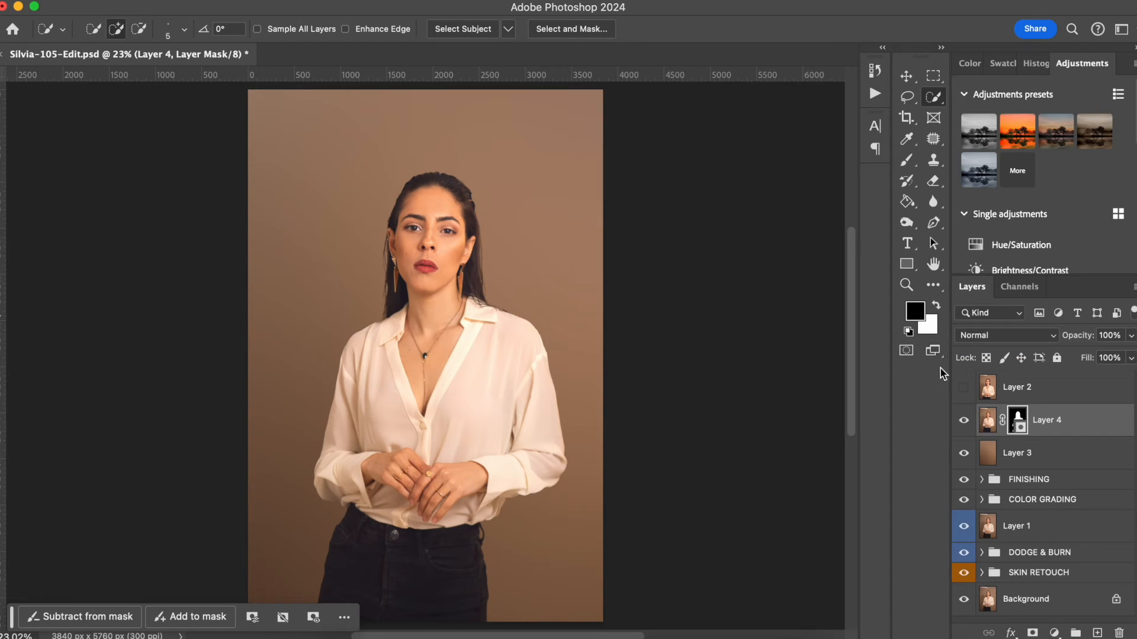
mouse_move(889, 329)
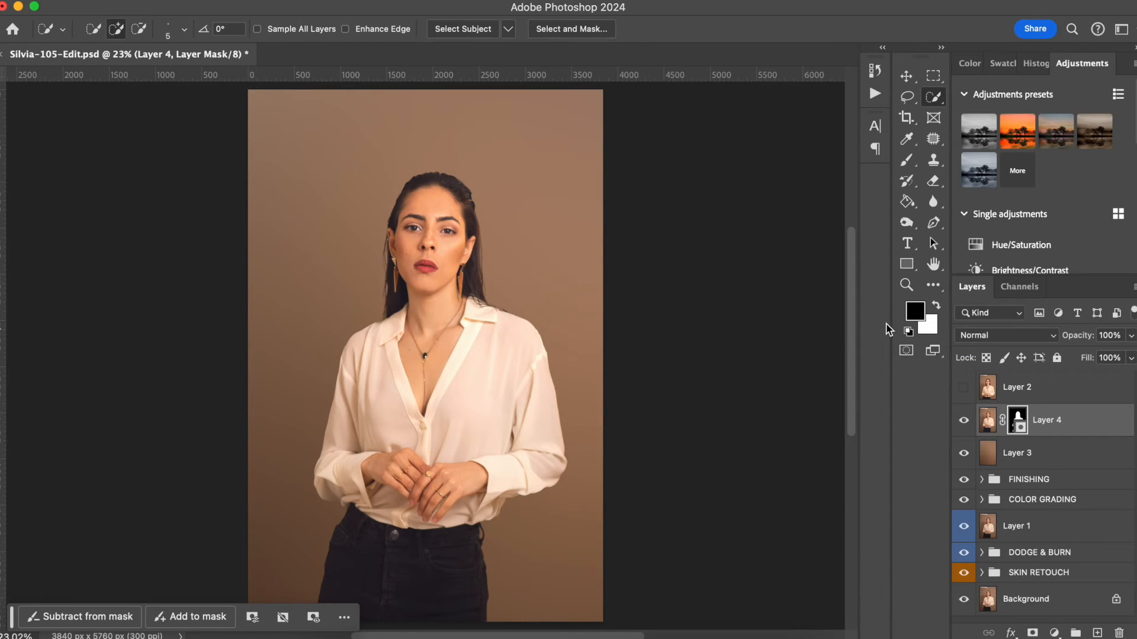
mouse_move(806, 332)
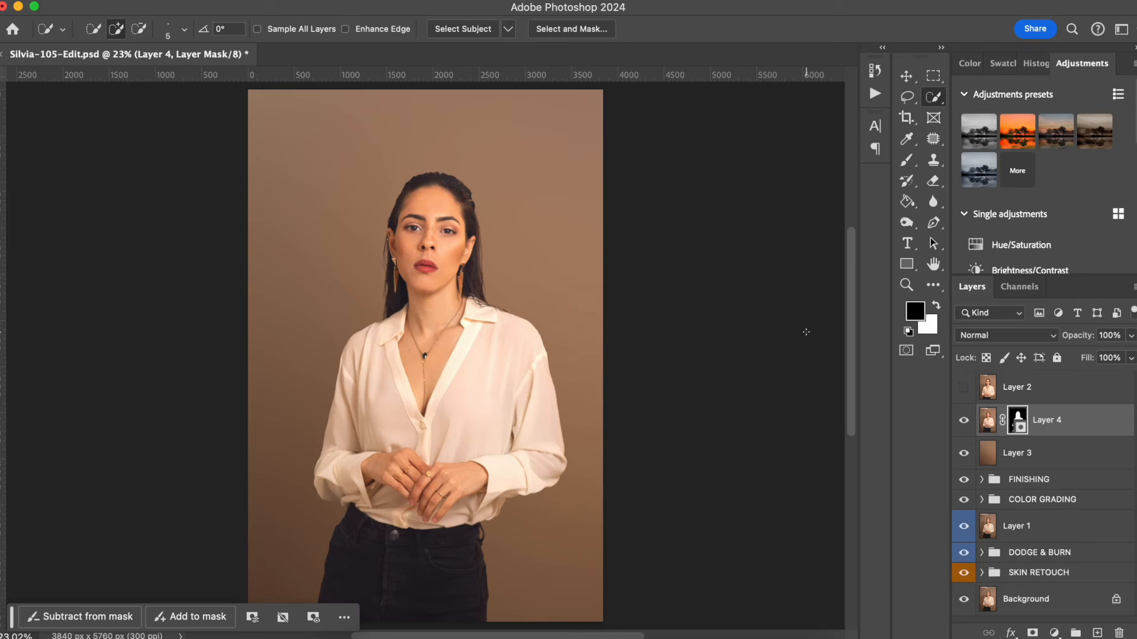
mouse_move(332, 583)
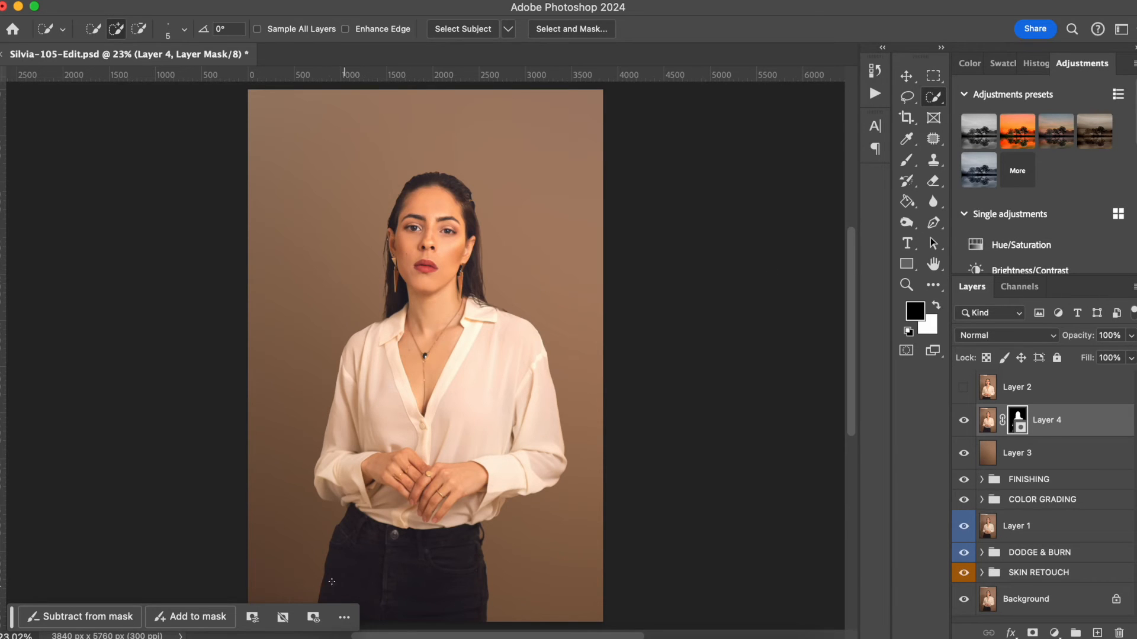
Step: Toggle Layer 4 and Layer 3 visibility to compare the blurred backdrop with the original
left_click(907, 76)
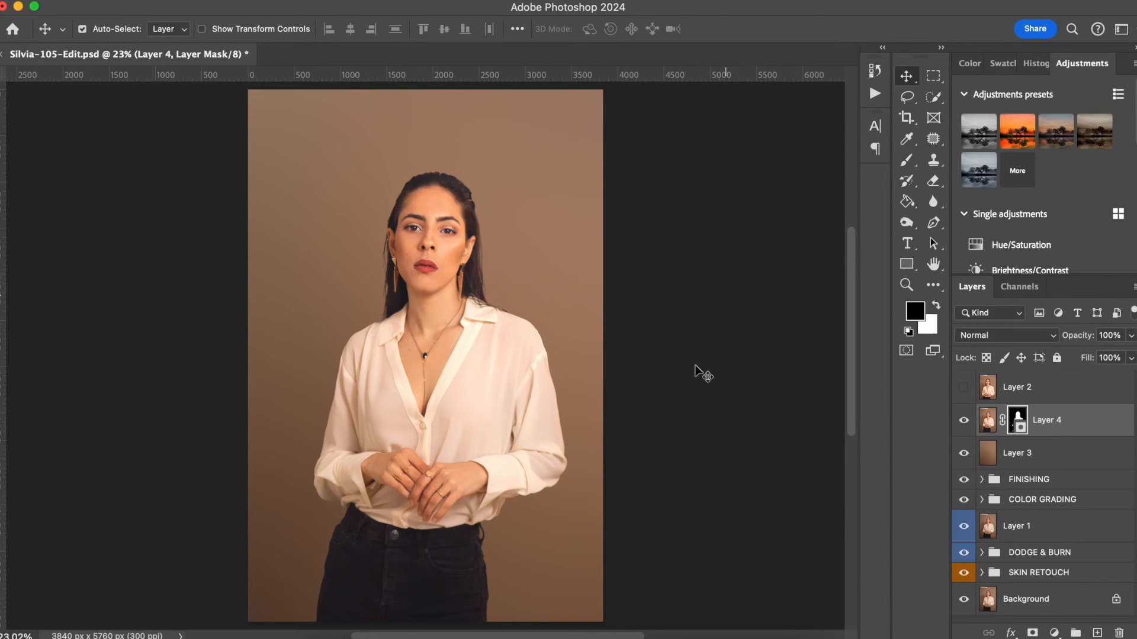
left_click(962, 419)
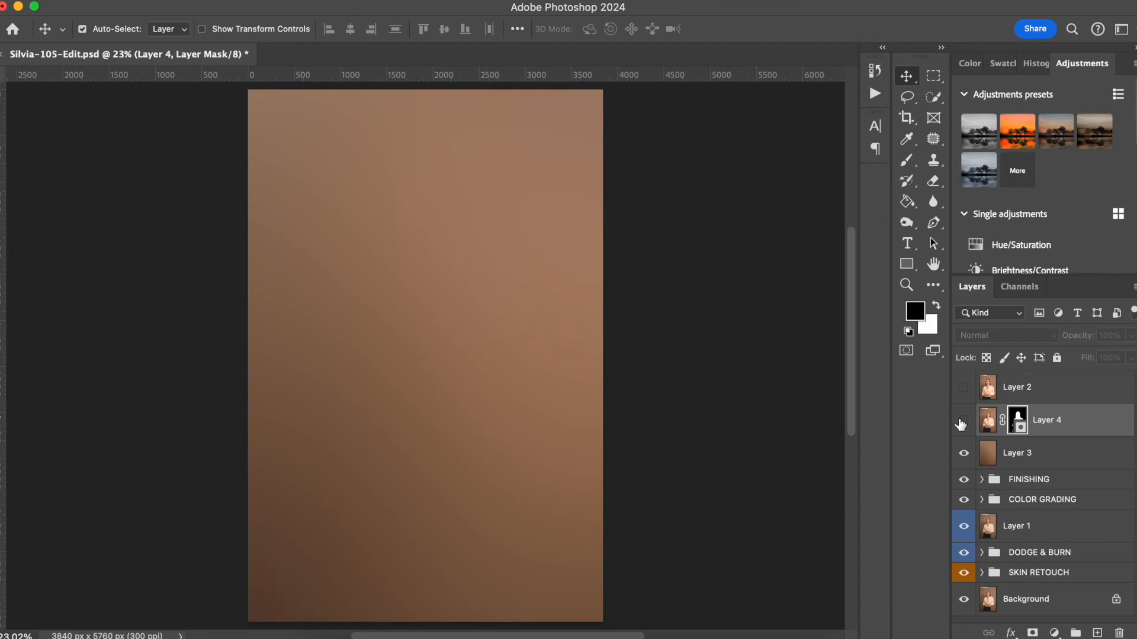
left_click(962, 420)
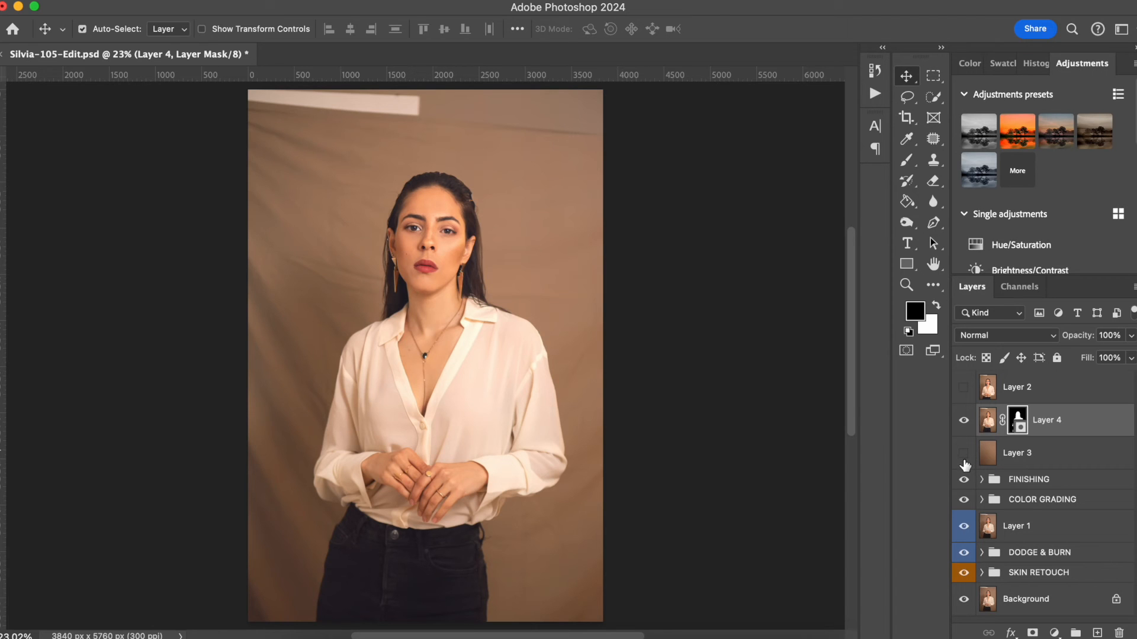
left_click(963, 453)
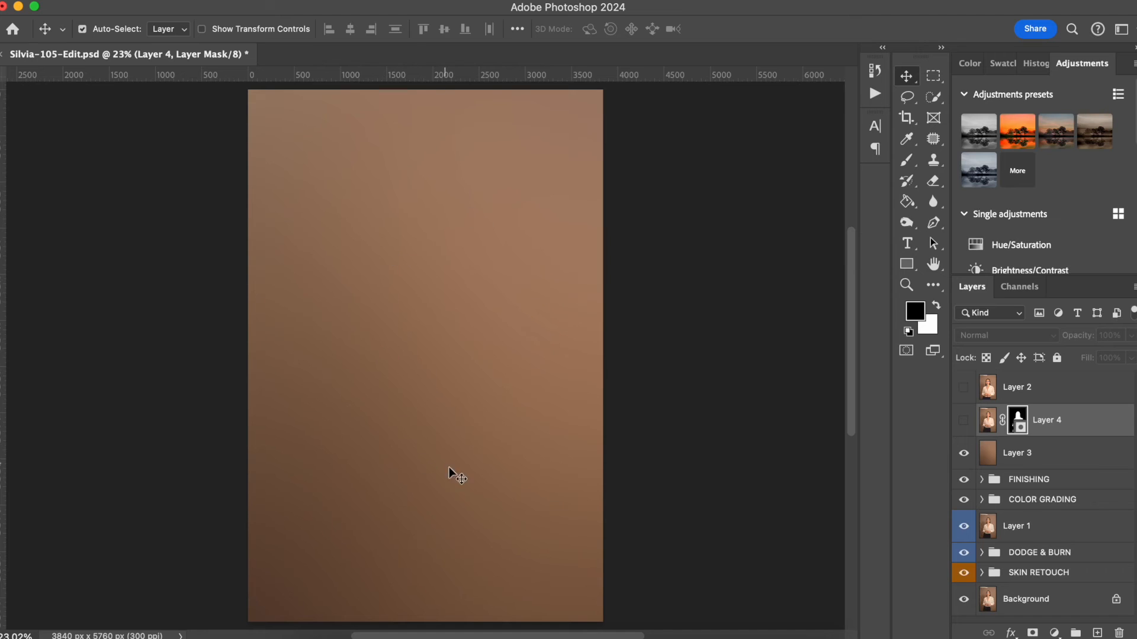
left_click(963, 452)
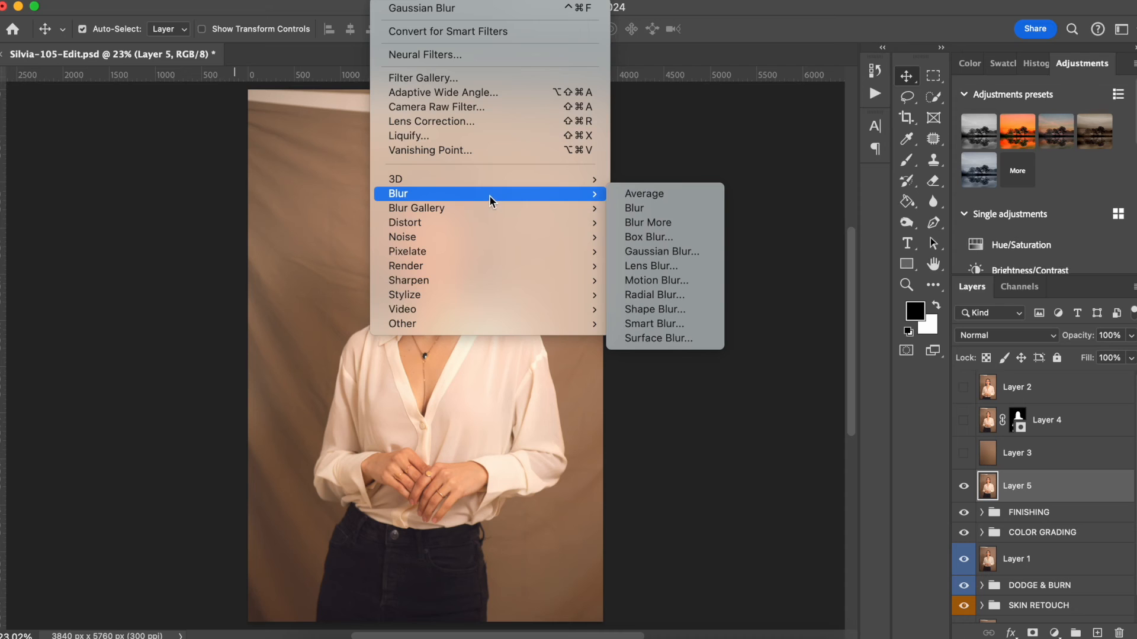
Step: Open Gaussian Blur for Layer 5 to blur the stamped photo with a 1000-pixel radius
left_click(661, 251)
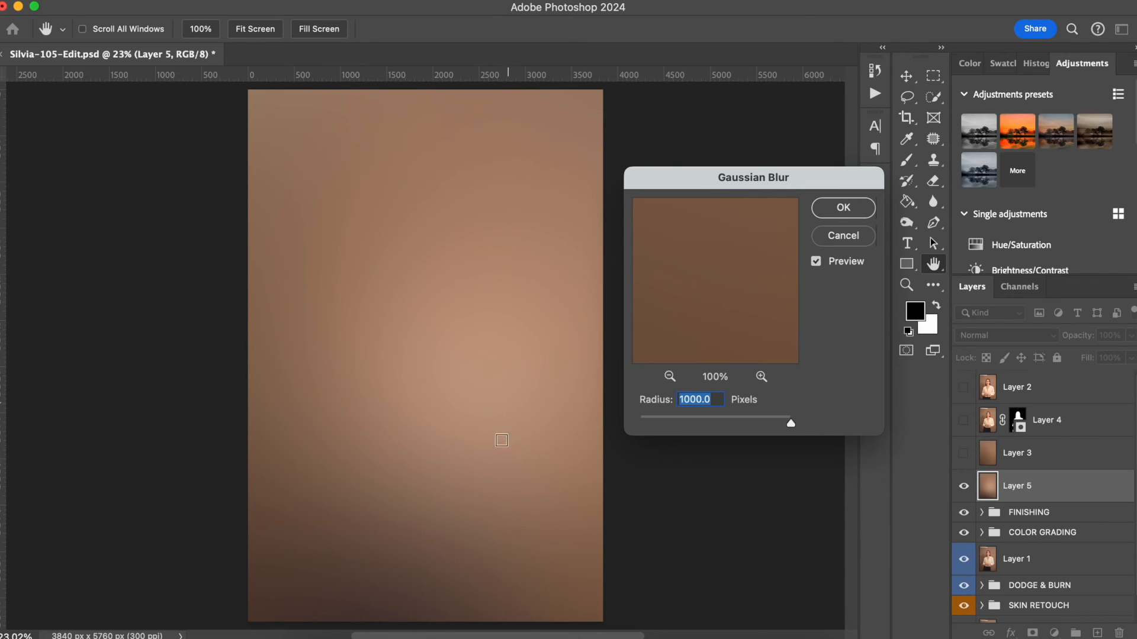
mouse_move(494, 449)
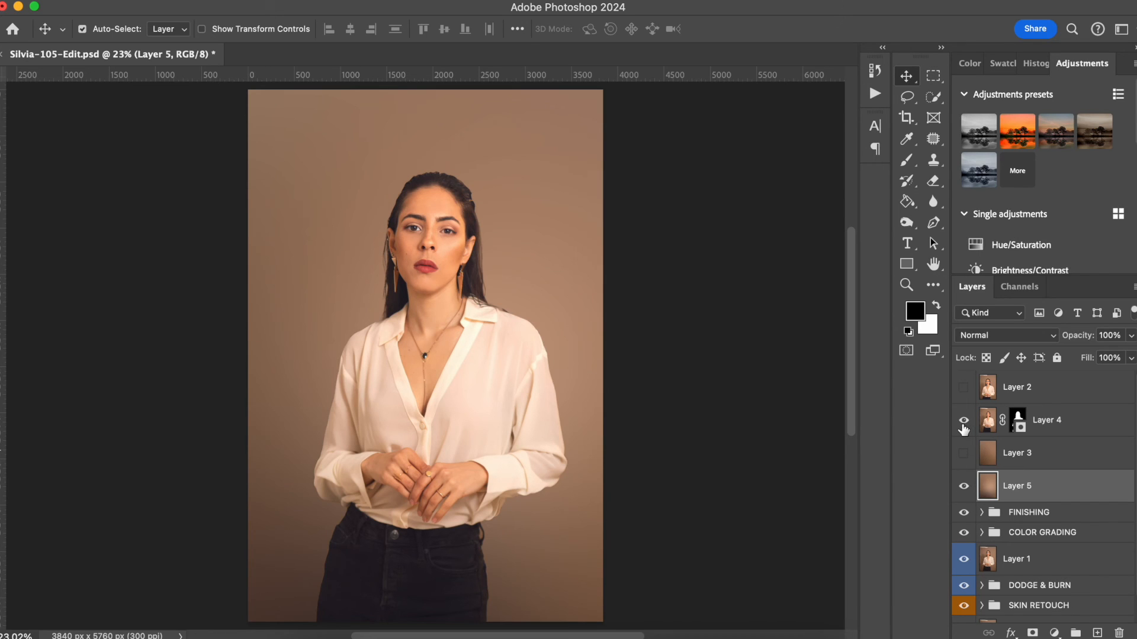
Step: Hide the Layer 4 portrait and toggle Layer 3 to compare it against blurred Layer 5
left_click(964, 420)
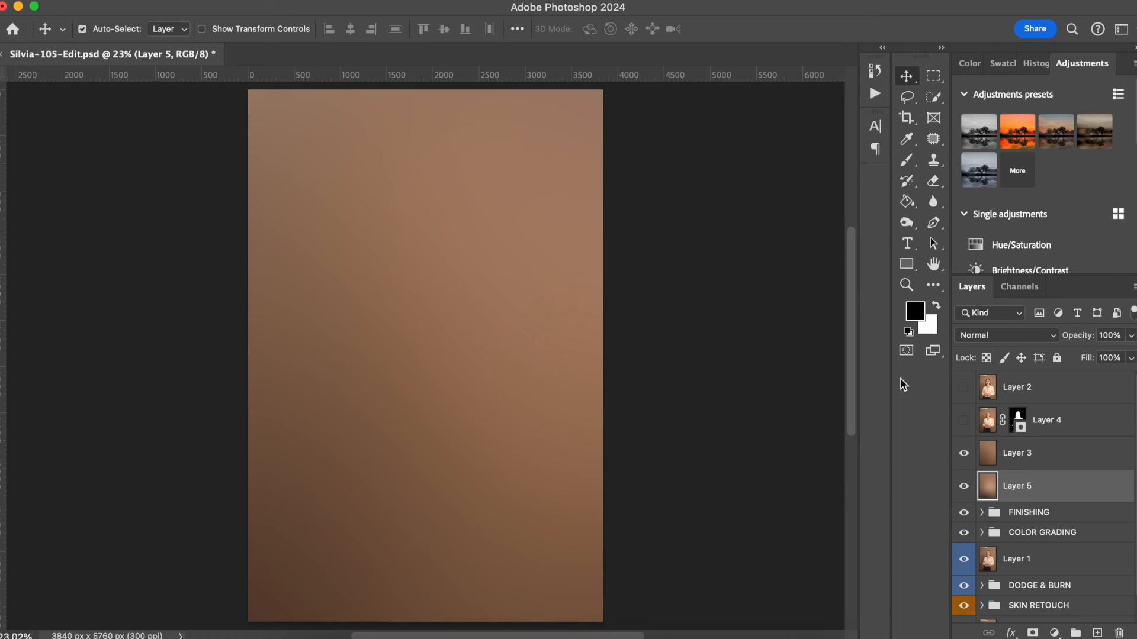
left_click(964, 453)
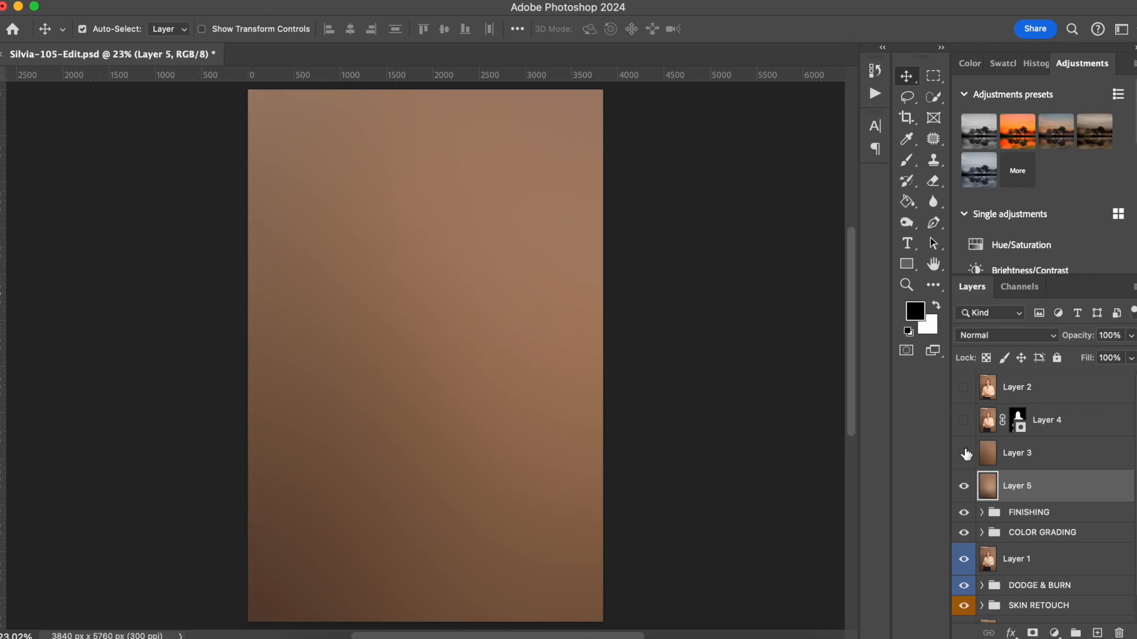